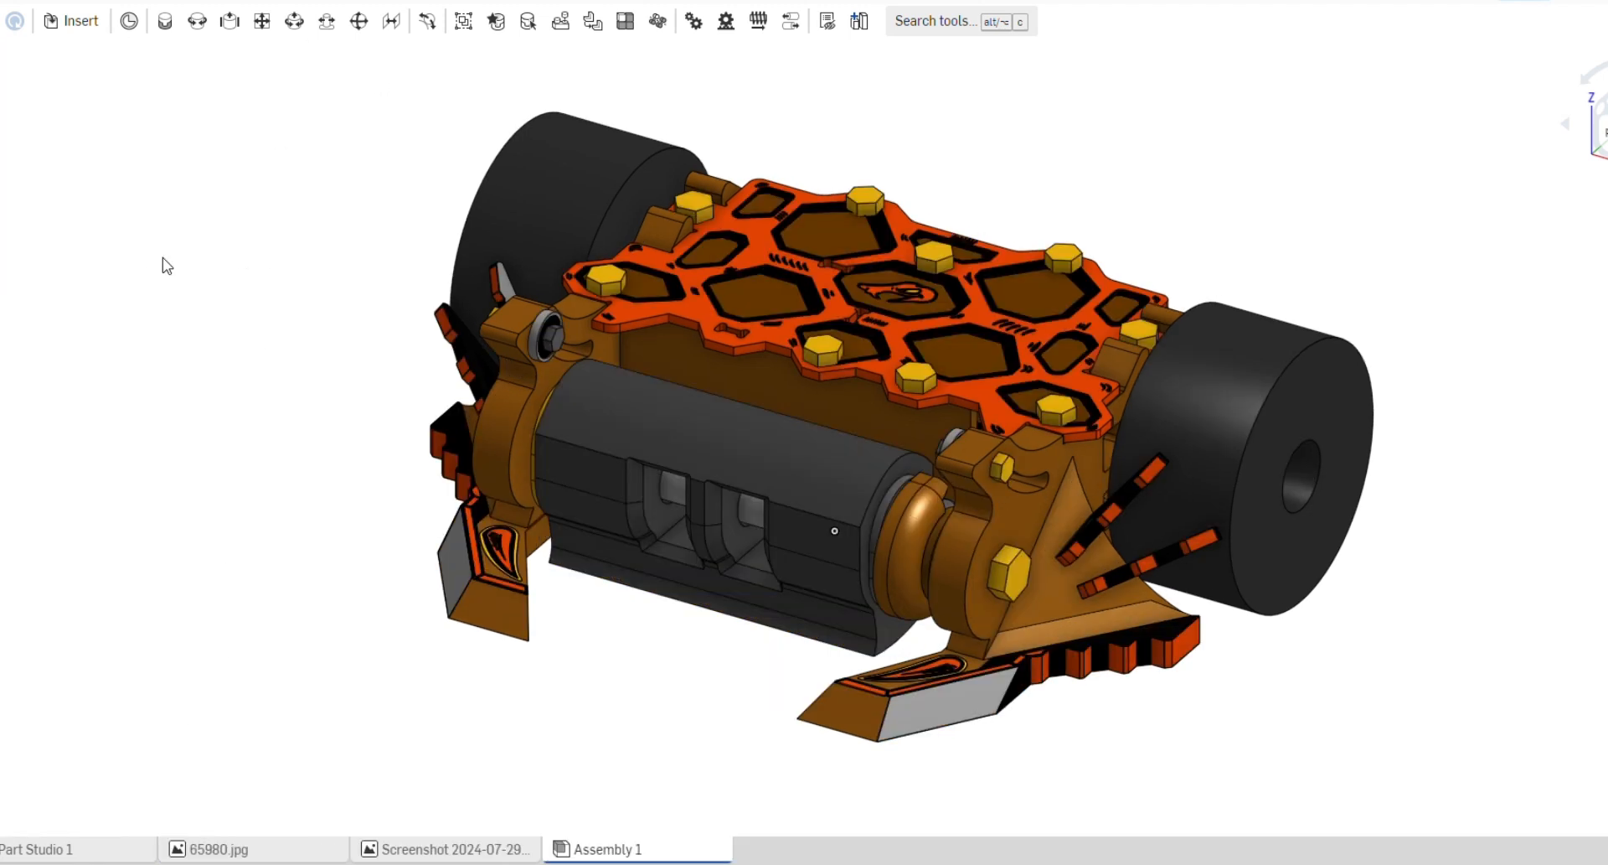
# - Switch to the modified robot document's Assembly 1 showing the drum robot and its instance list
pyautogui.click(472, 482)
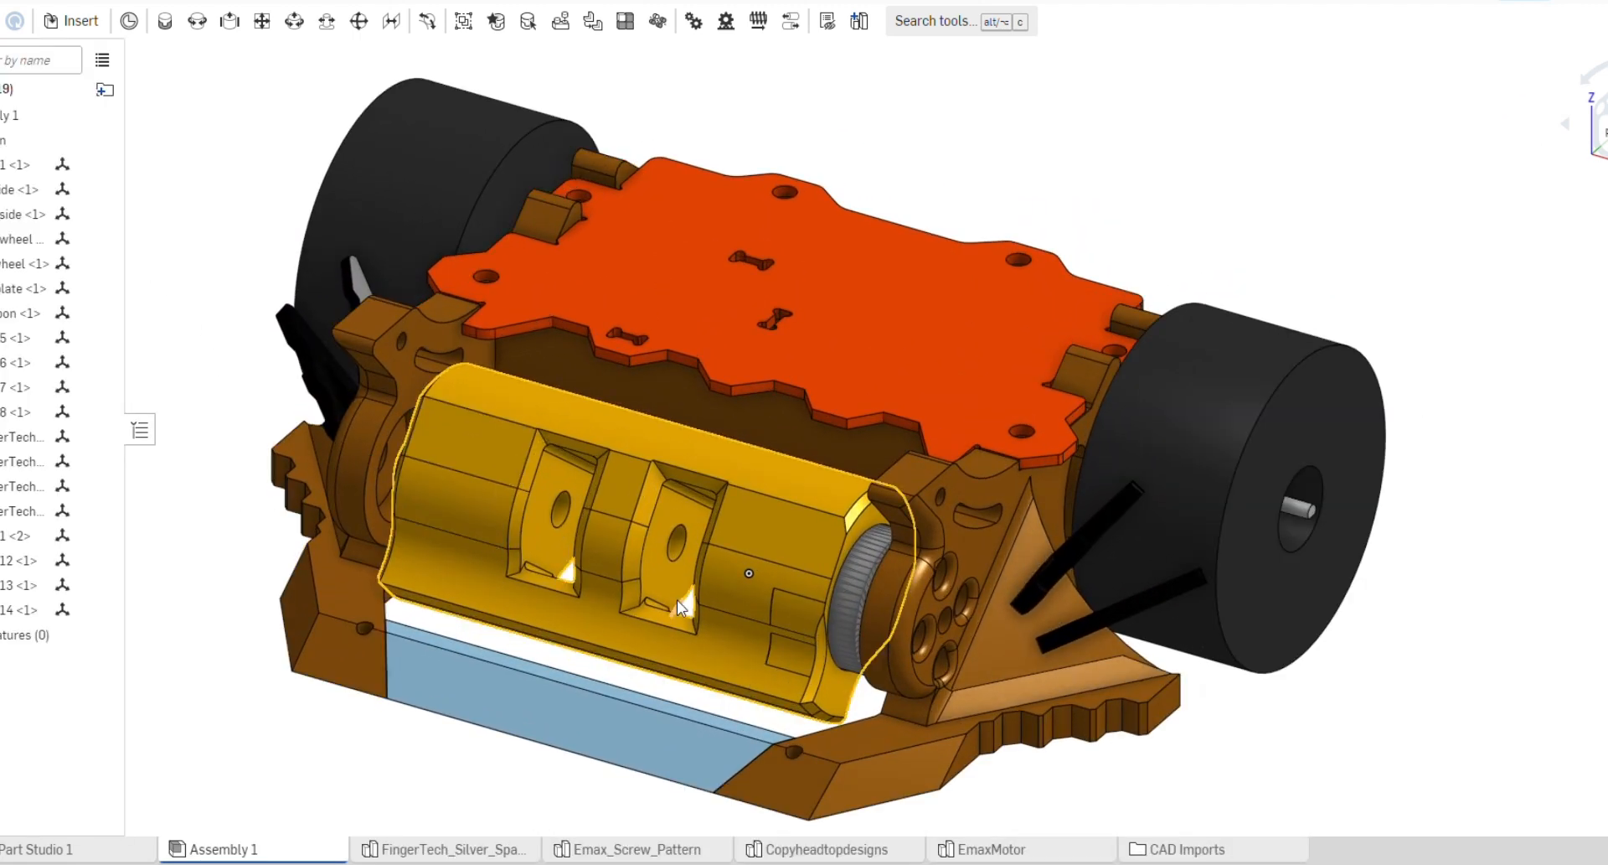
# - Hide the orange top plate instance so the two drive motors inside the frame are exposed
pyautogui.moveTo(677, 605); pyautogui.dragTo(339, 548)
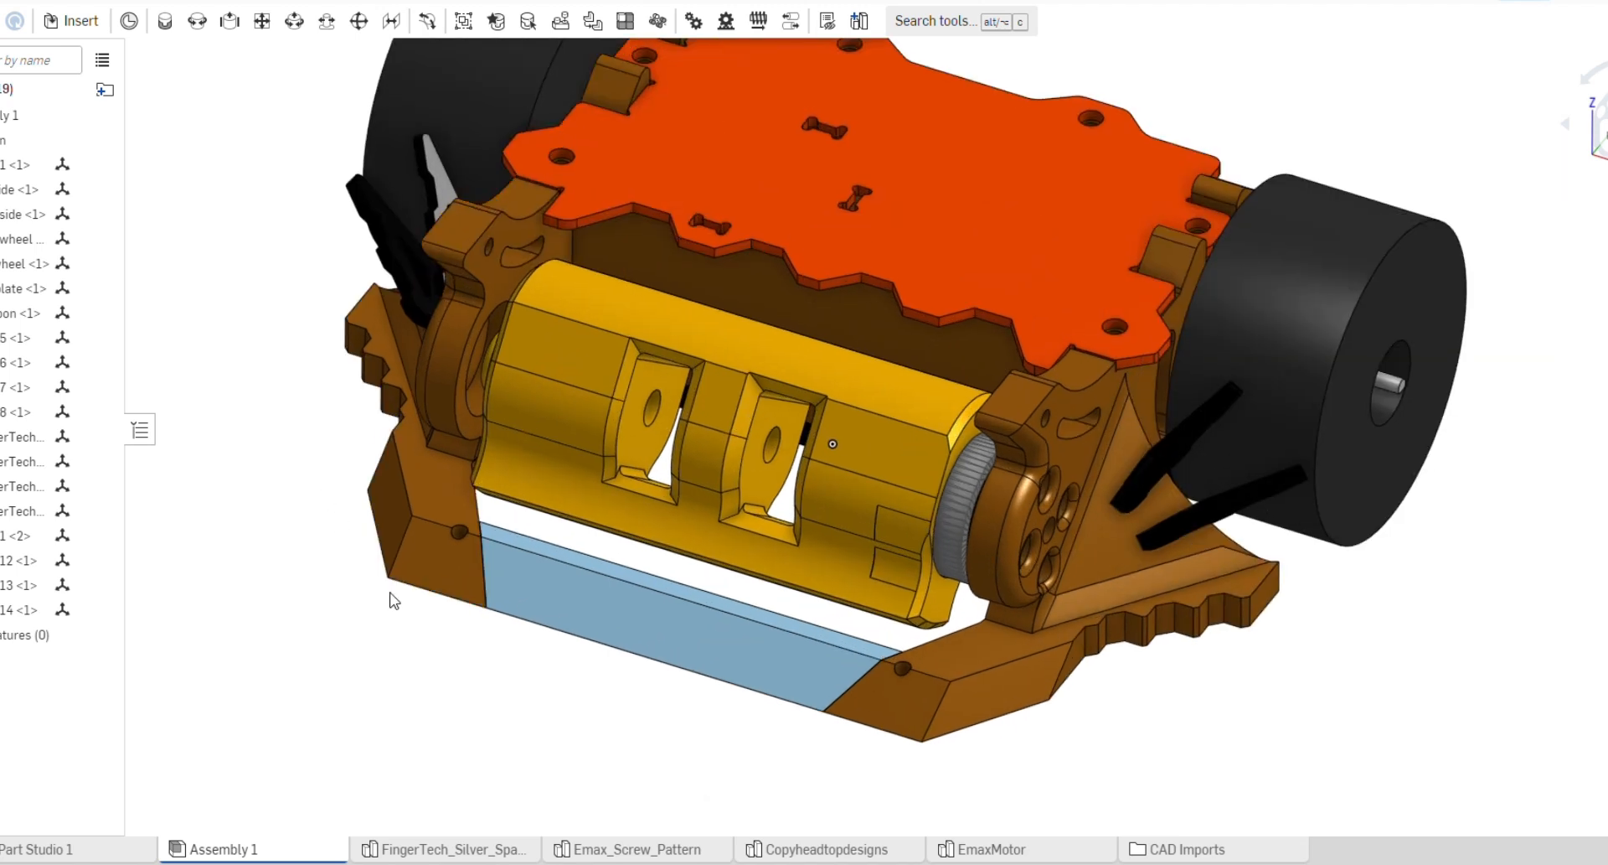
pyautogui.click(610, 647)
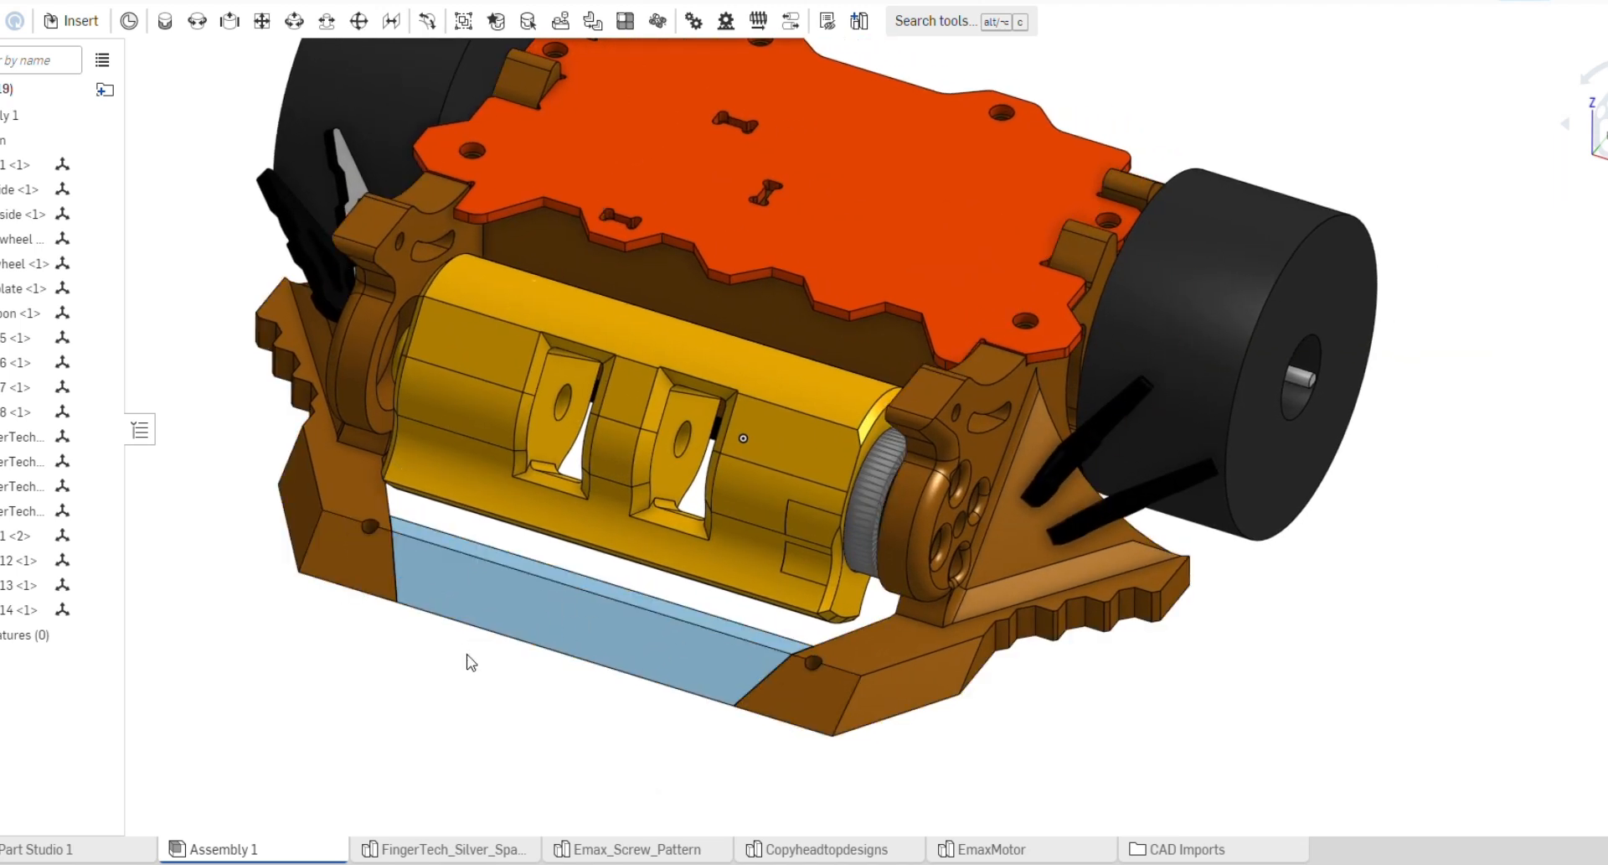
pyautogui.moveTo(493, 658)
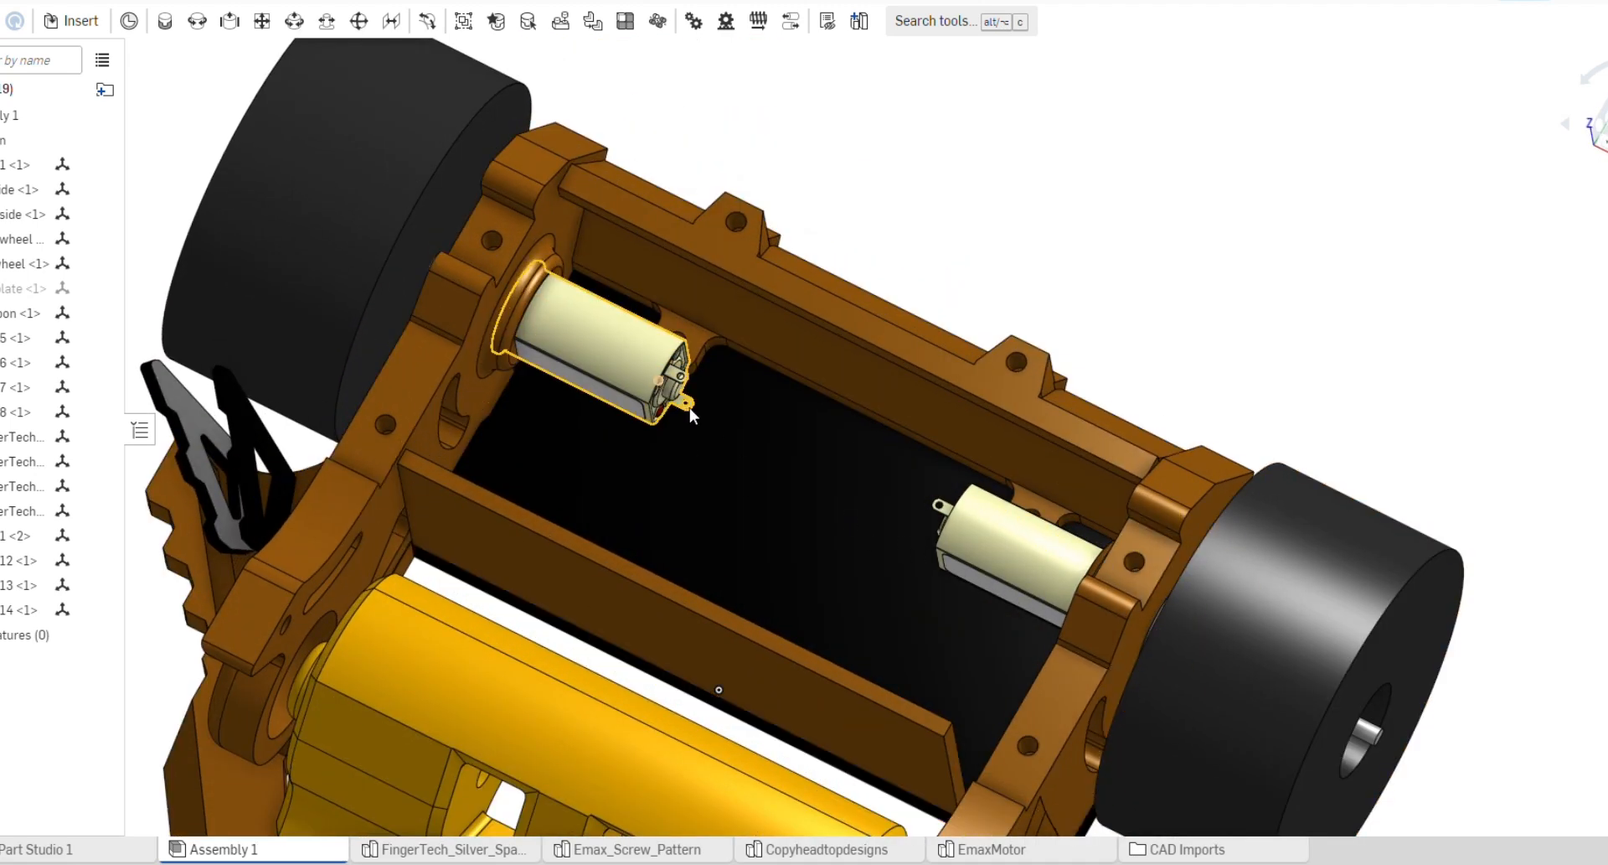
pyautogui.click(1025, 555)
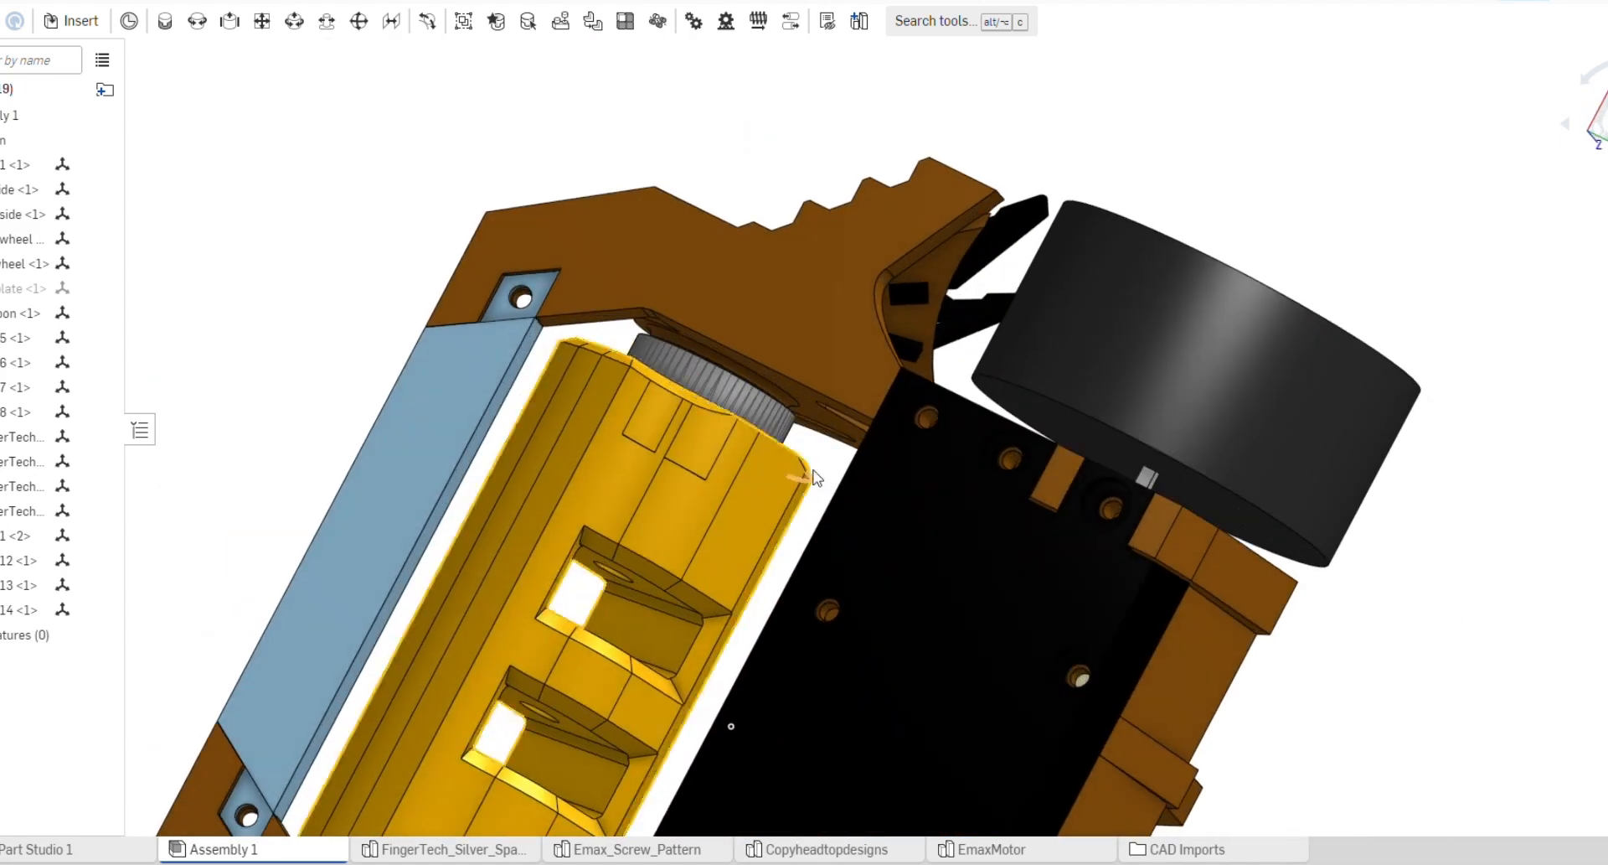
pyautogui.moveTo(811, 477); pyautogui.dragTo(492, 441)
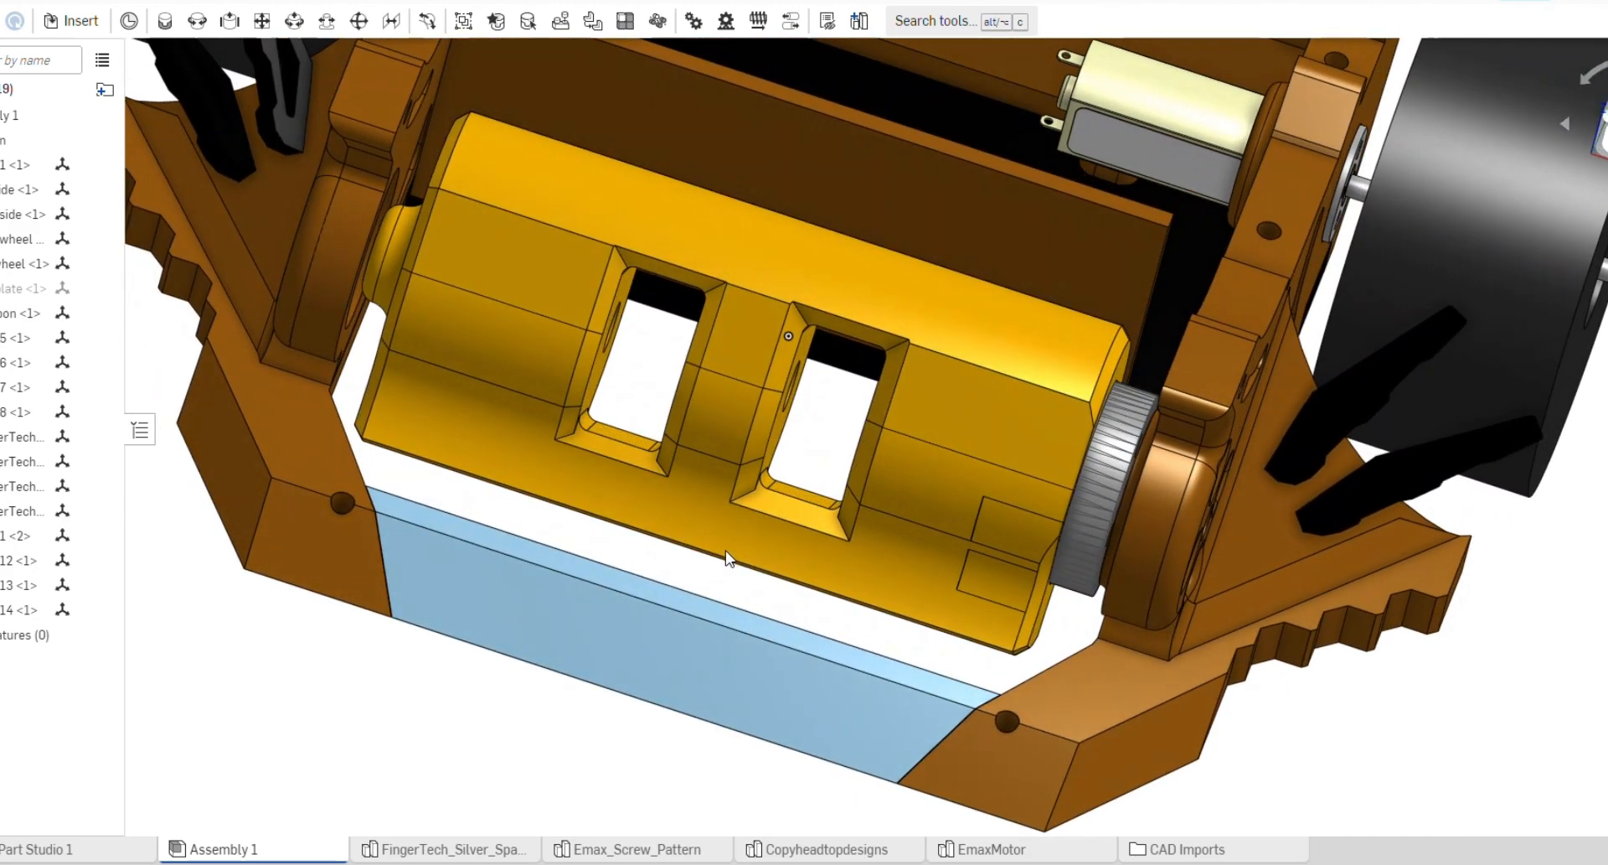
pyautogui.moveTo(729, 558); pyautogui.dragTo(789, 541)
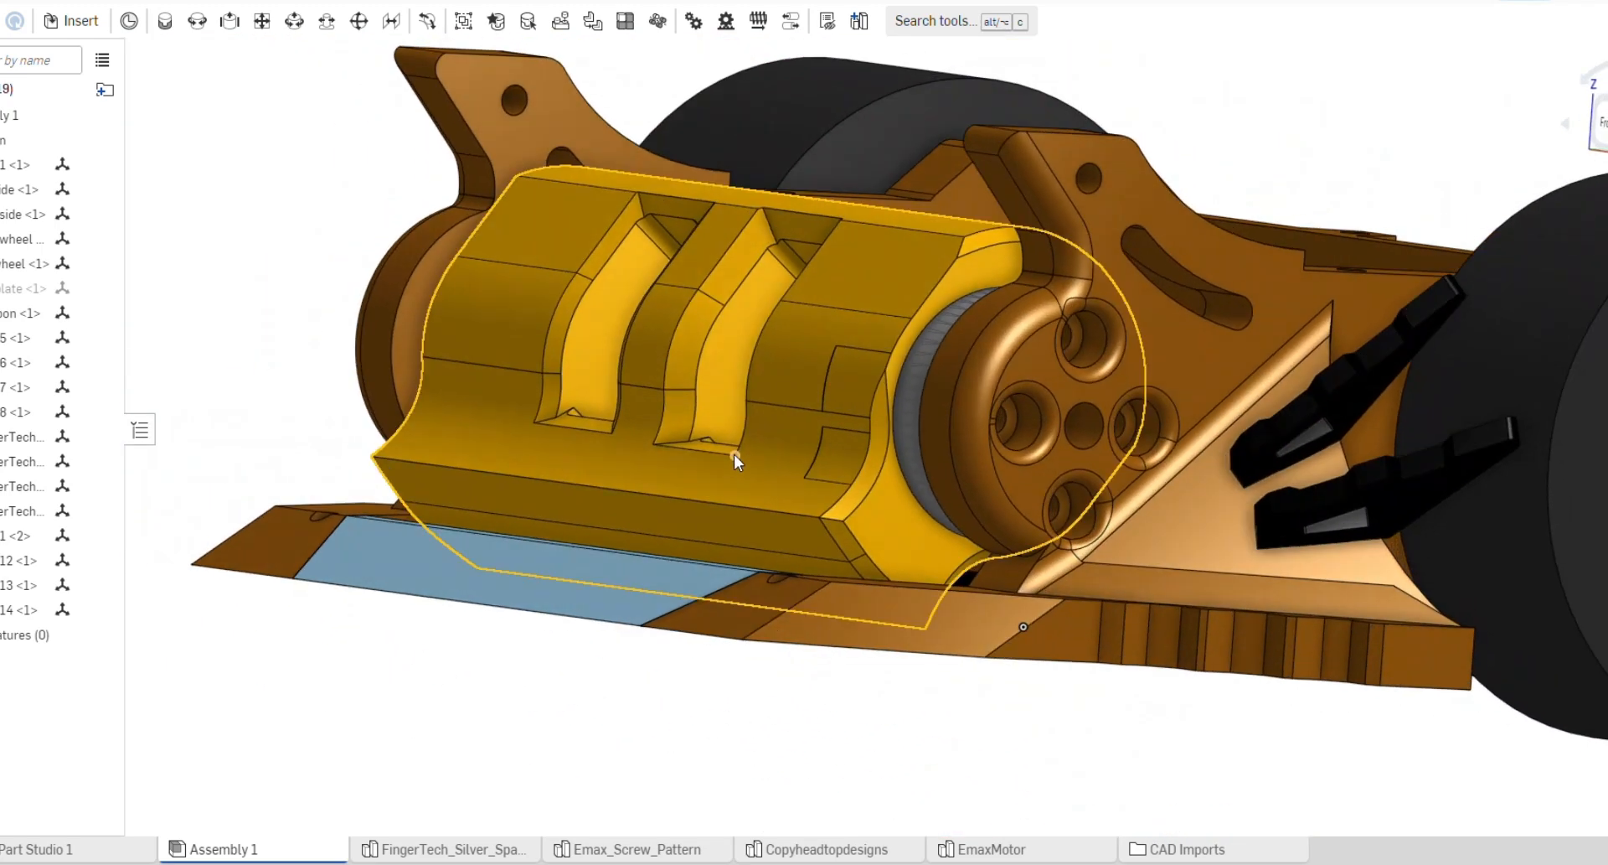
pyautogui.moveTo(739, 461); pyautogui.dragTo(764, 513)
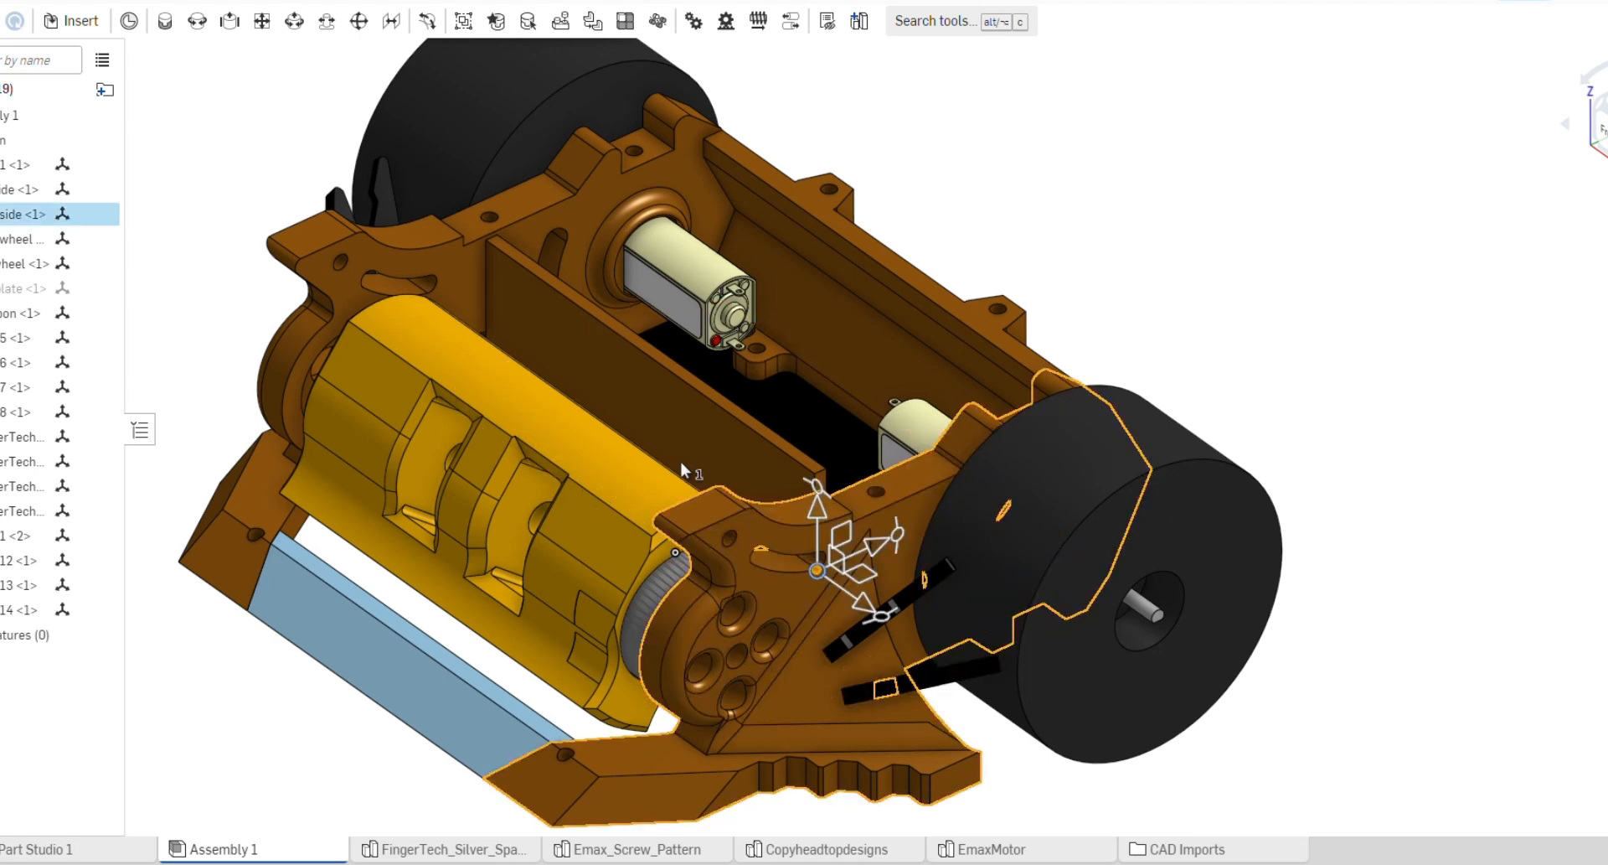
pyautogui.click(430, 277)
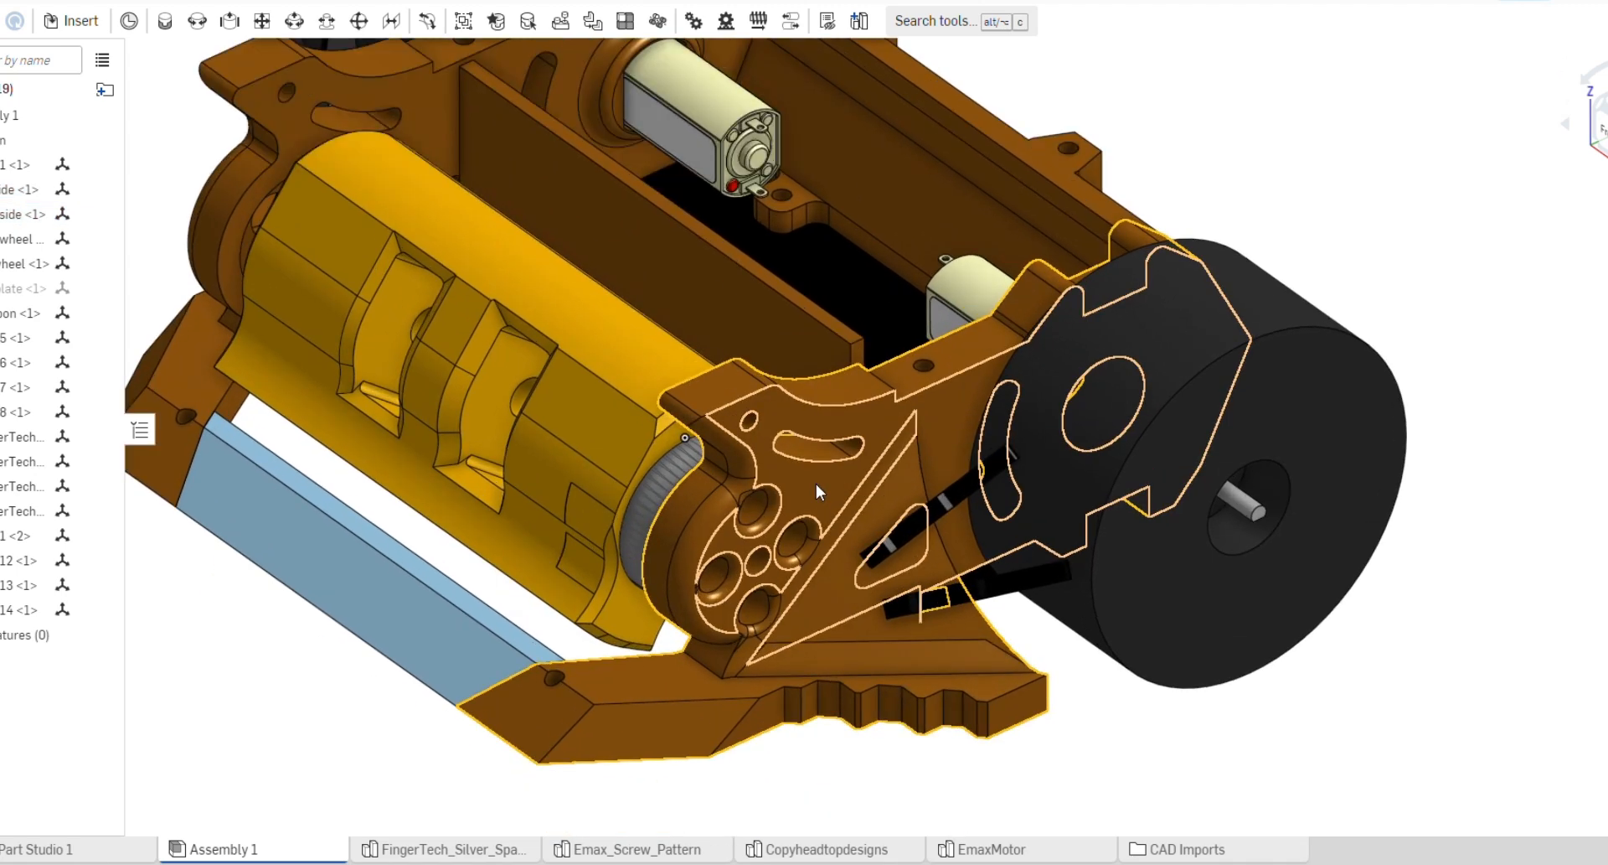
pyautogui.moveTo(806, 494)
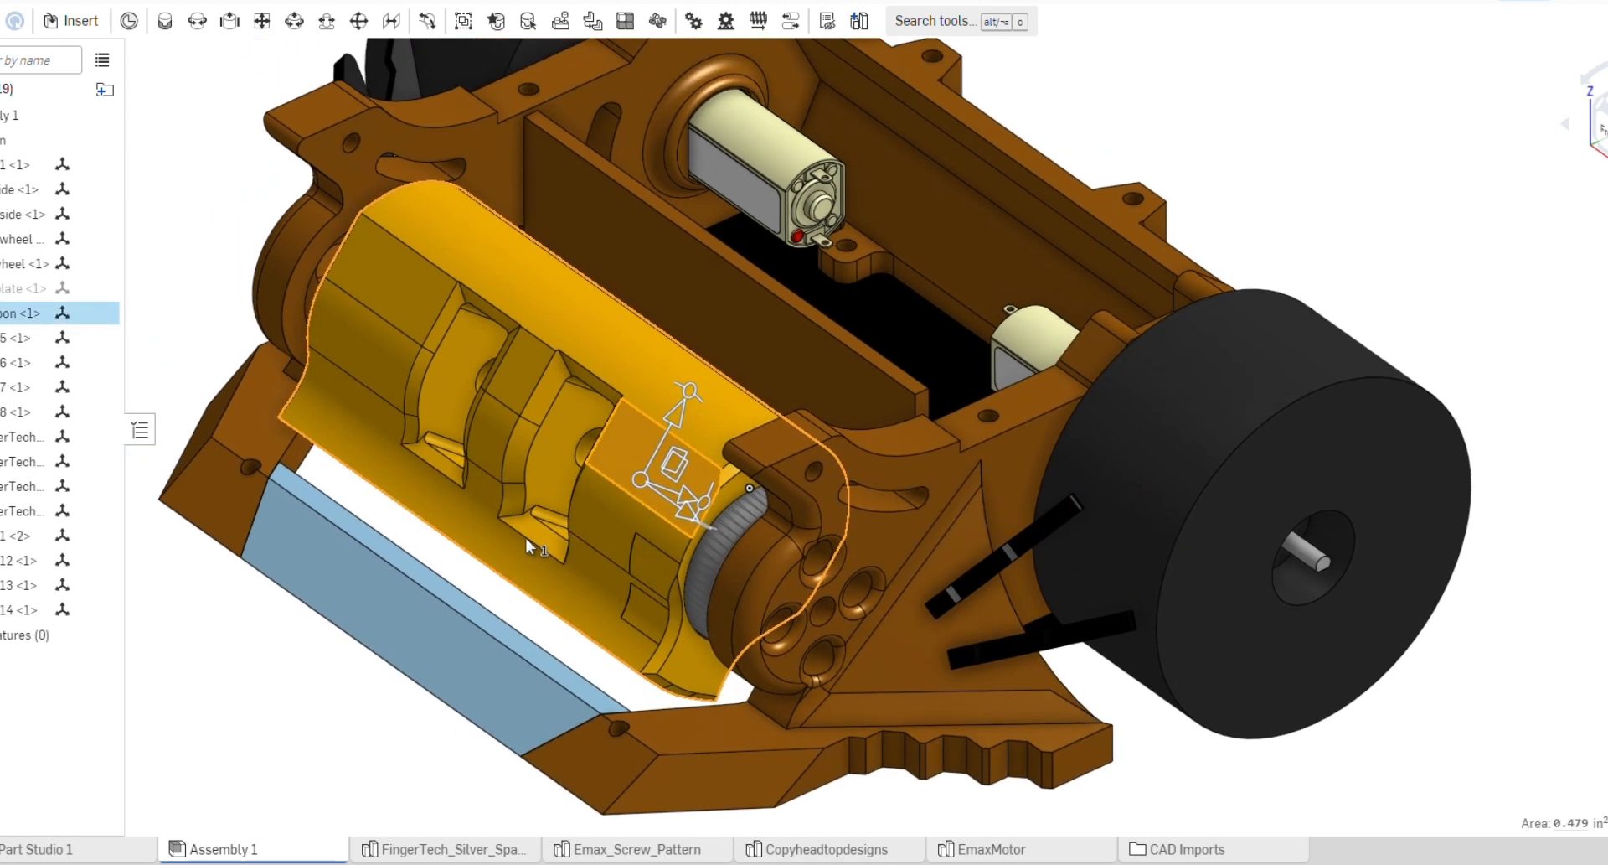
pyautogui.moveTo(527, 546); pyautogui.dragTo(801, 440)
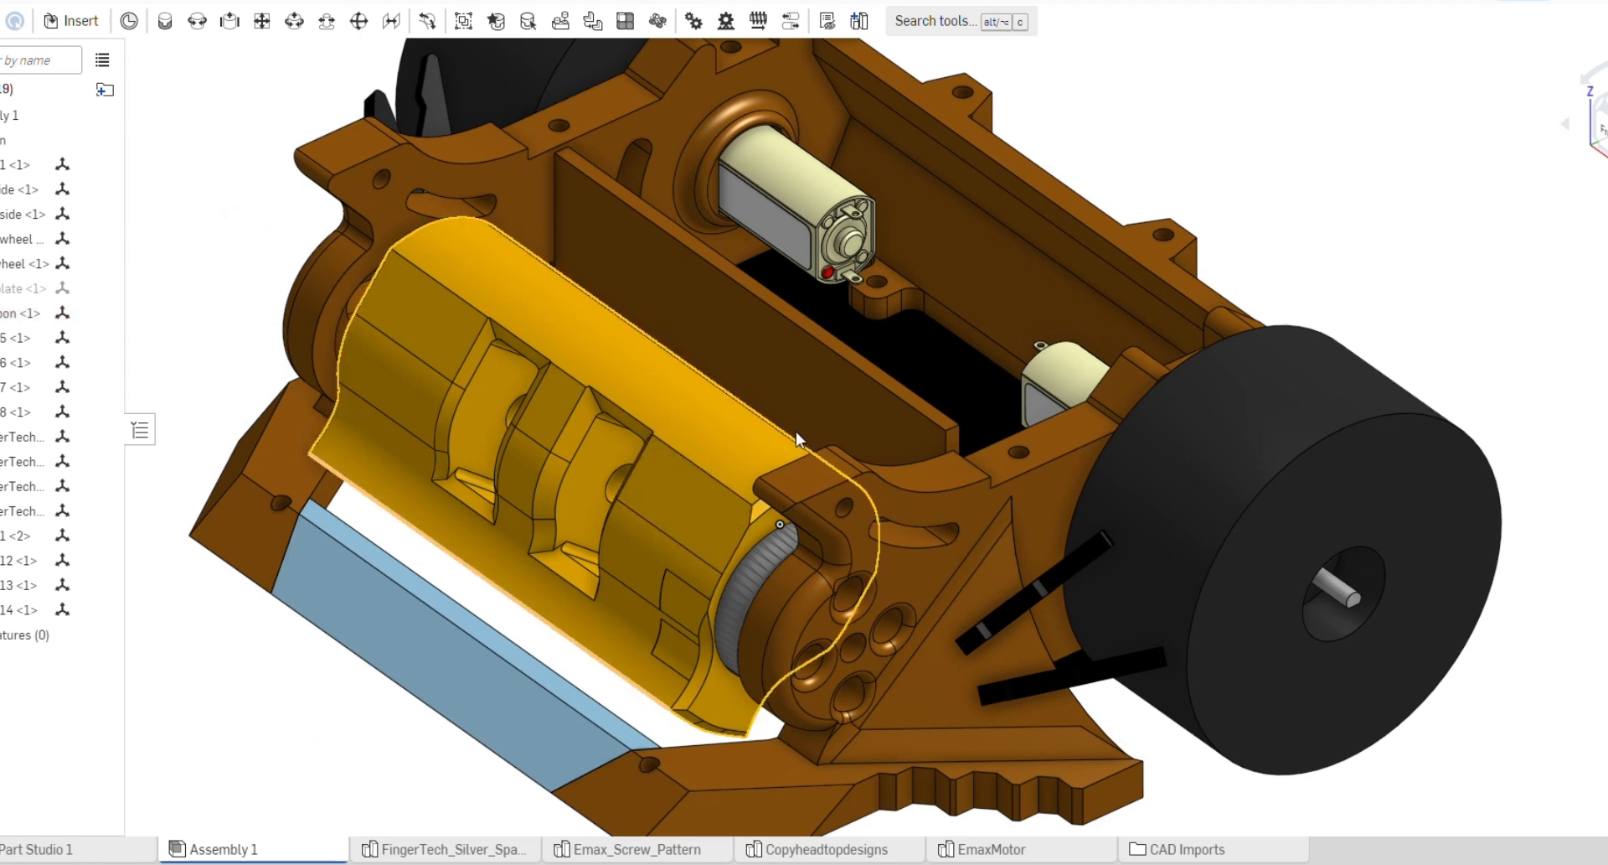
pyautogui.click(1188, 270)
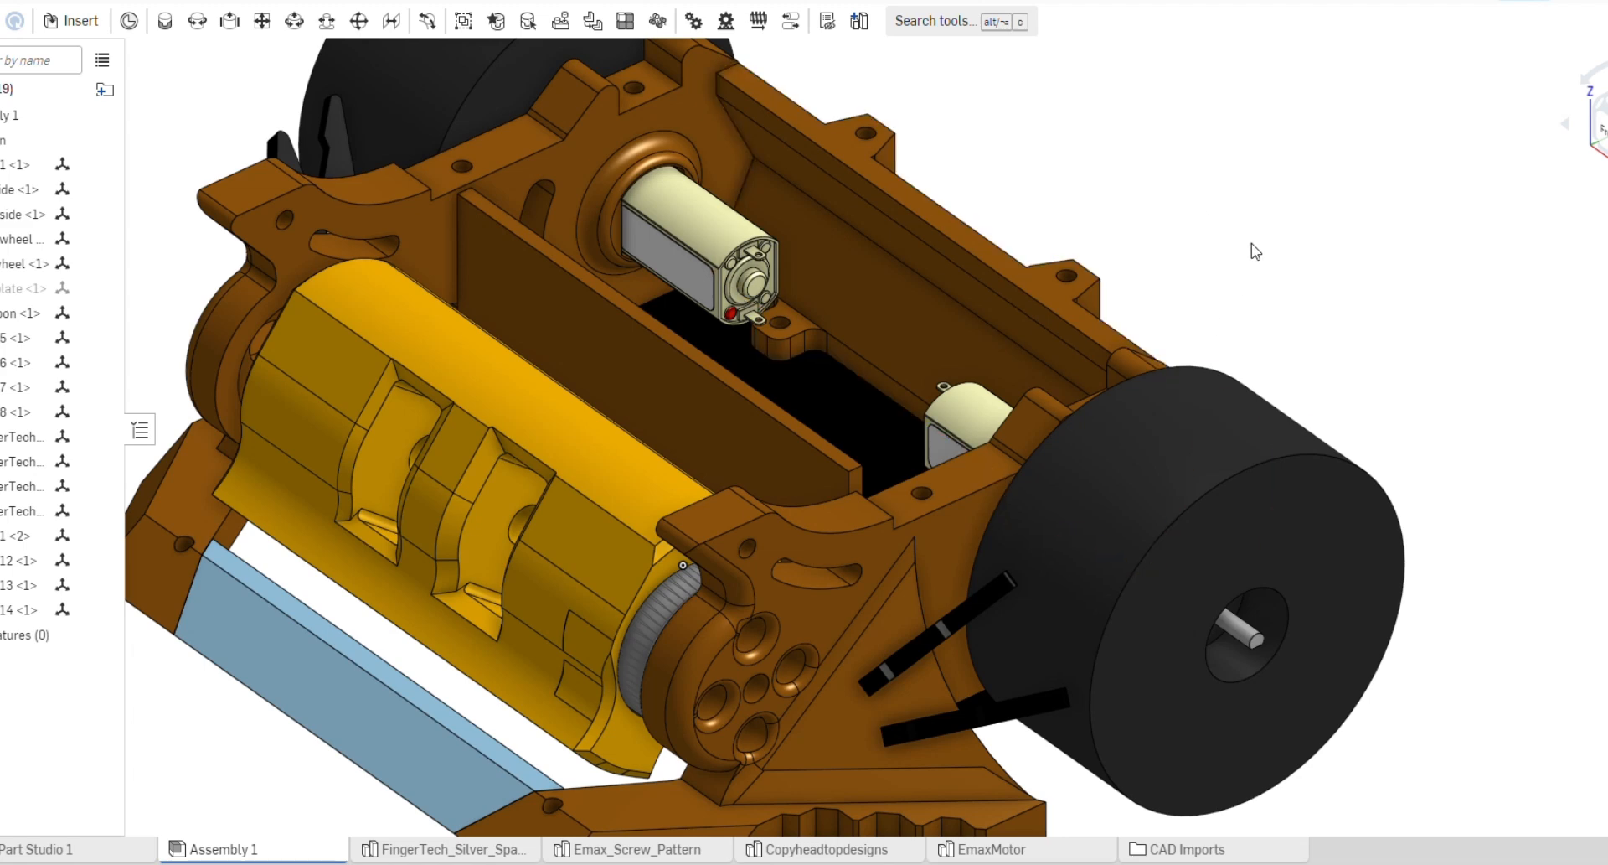
pyautogui.click(431, 571)
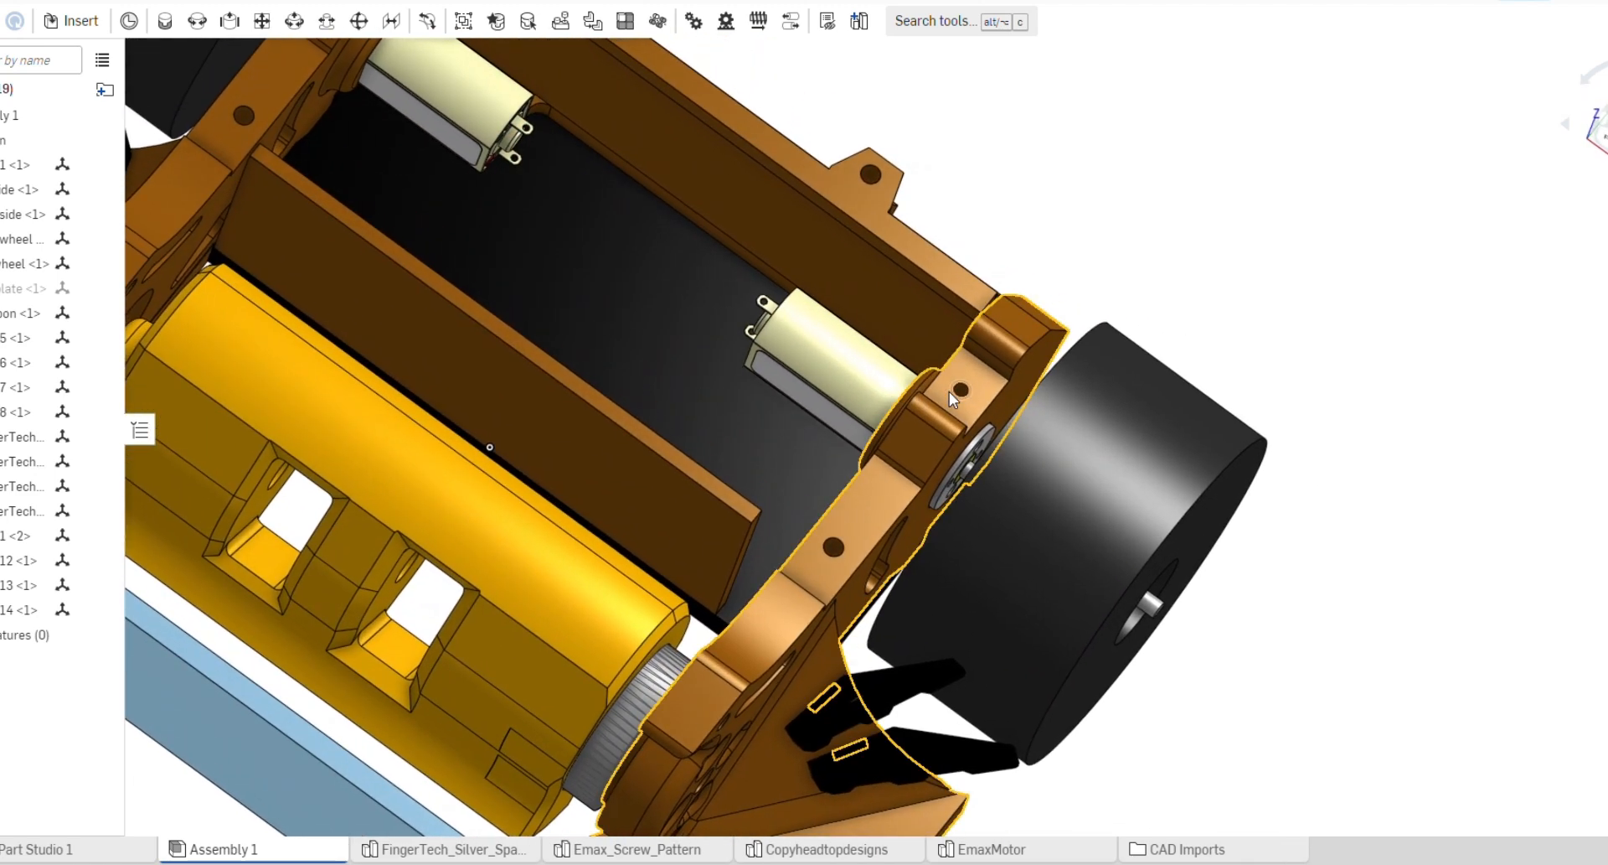
pyautogui.moveTo(948, 397); pyautogui.dragTo(898, 226)
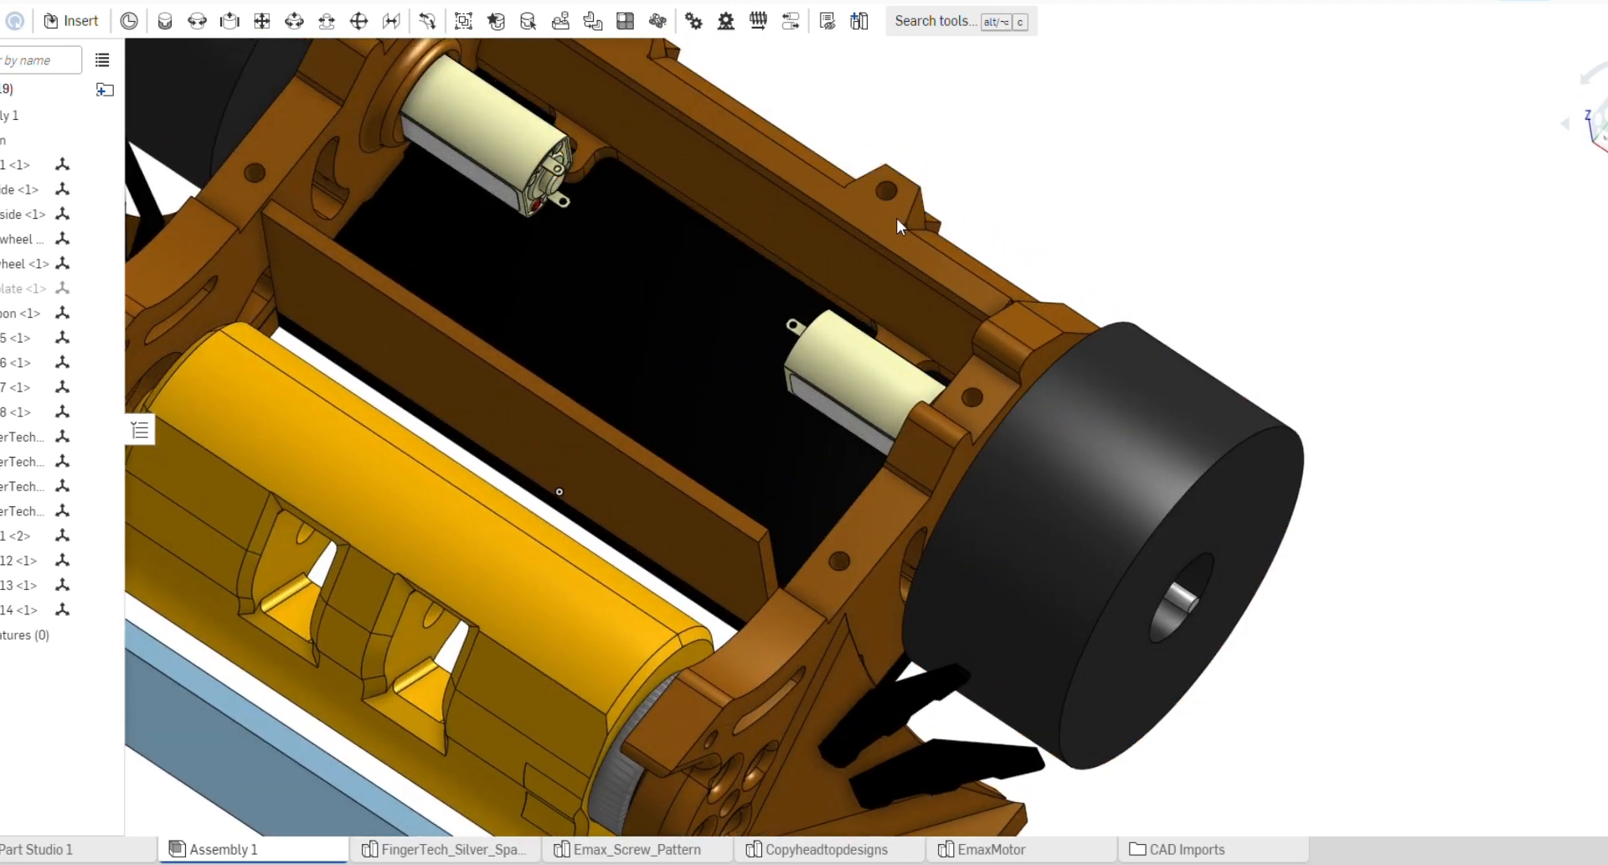
pyautogui.moveTo(899, 226); pyautogui.dragTo(287, 319)
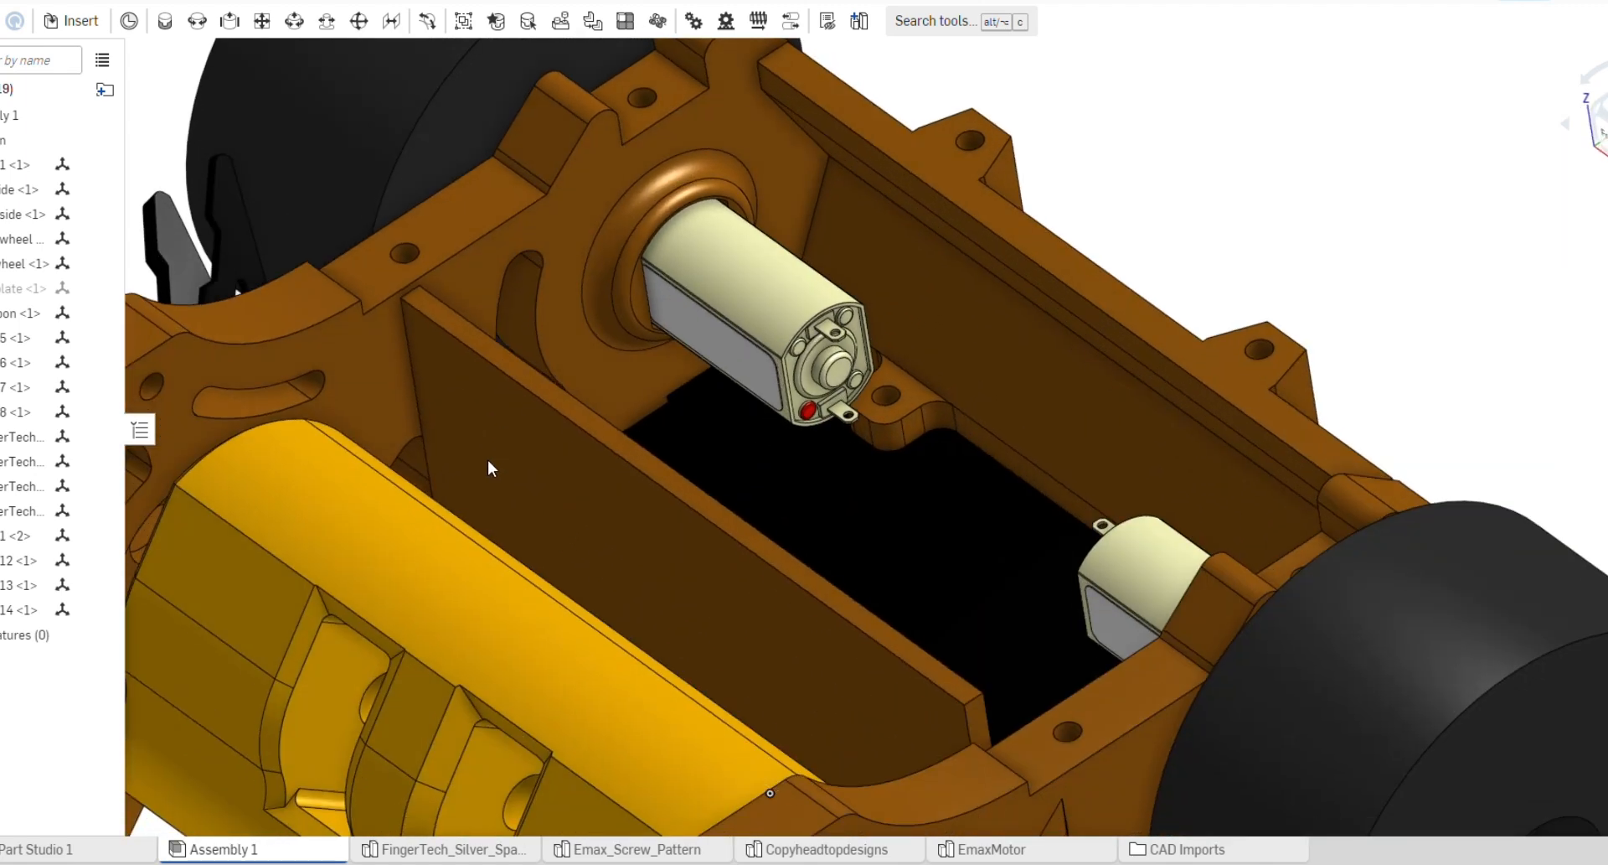
pyautogui.moveTo(490, 468); pyautogui.dragTo(436, 435)
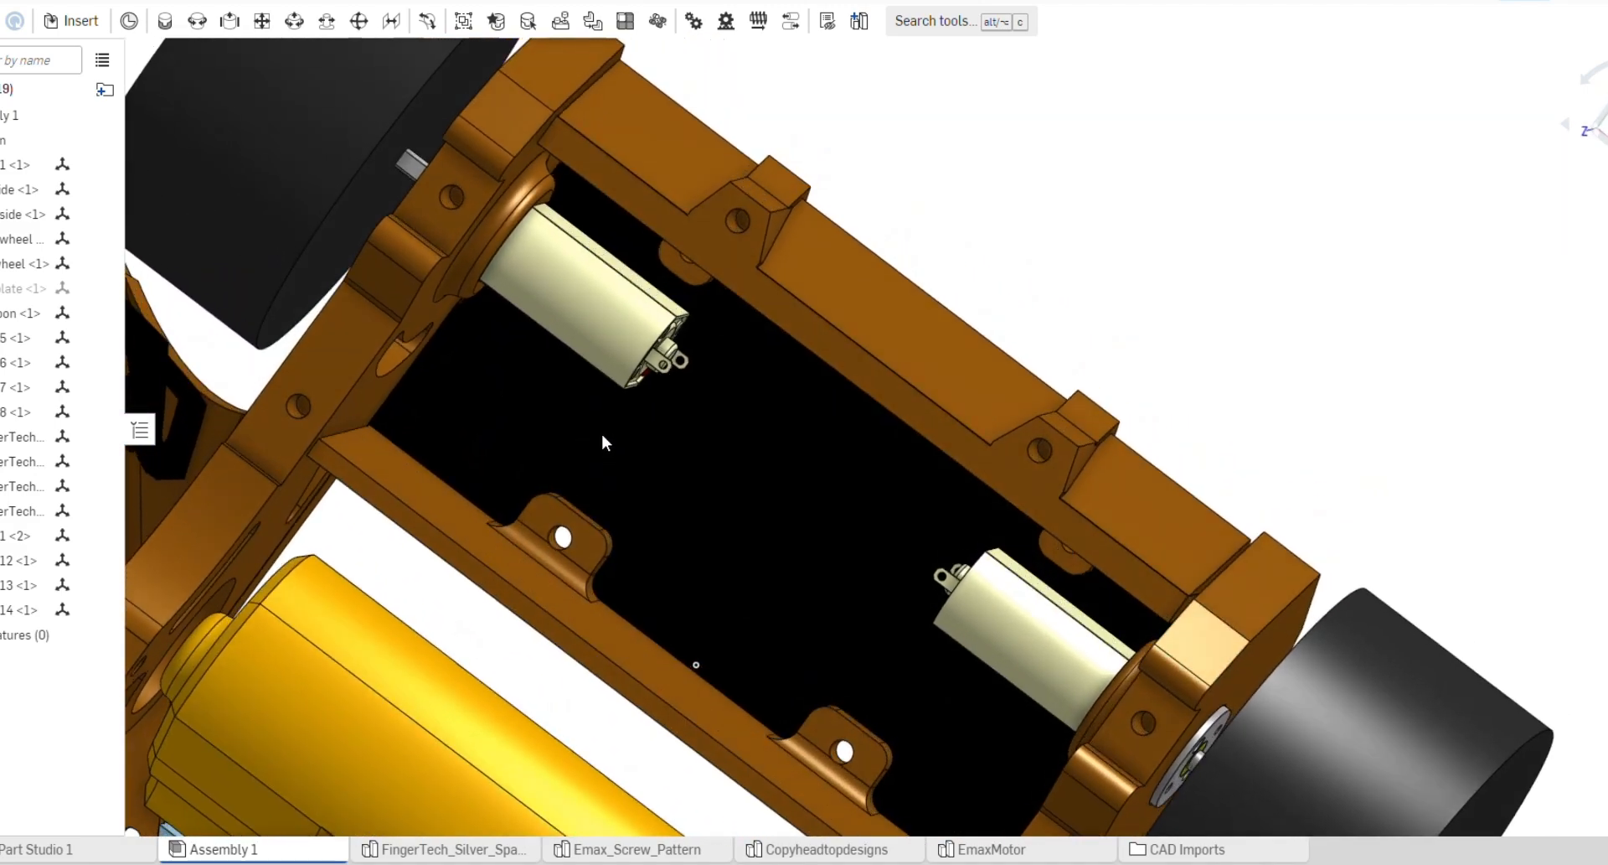
pyautogui.moveTo(604, 441); pyautogui.dragTo(625, 401)
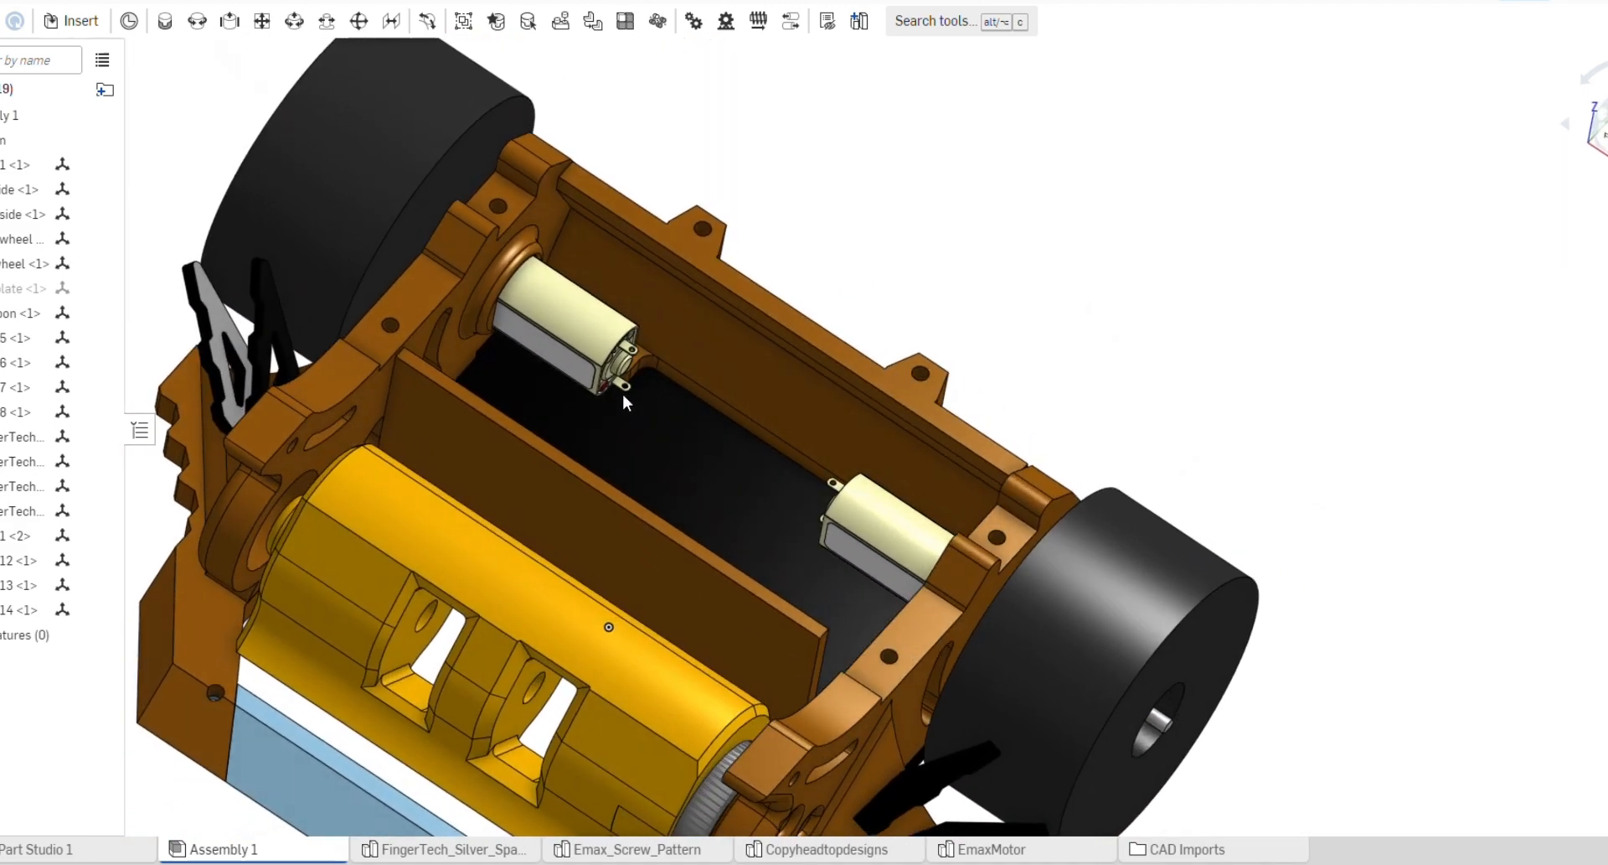
pyautogui.moveTo(625, 400); pyautogui.dragTo(605, 451)
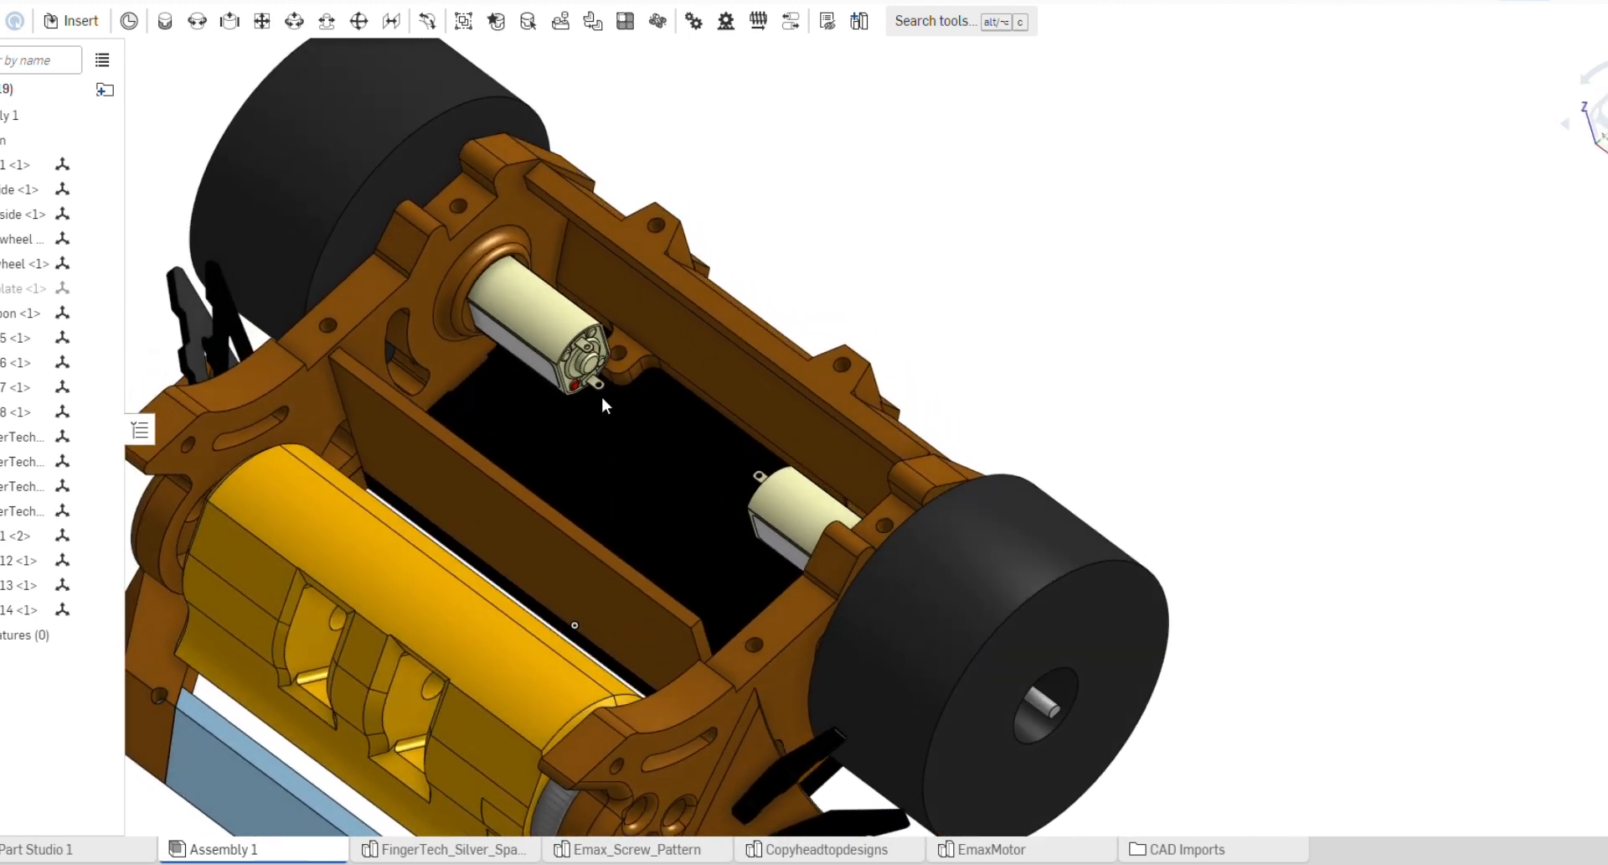
pyautogui.moveTo(604, 406); pyautogui.dragTo(625, 432)
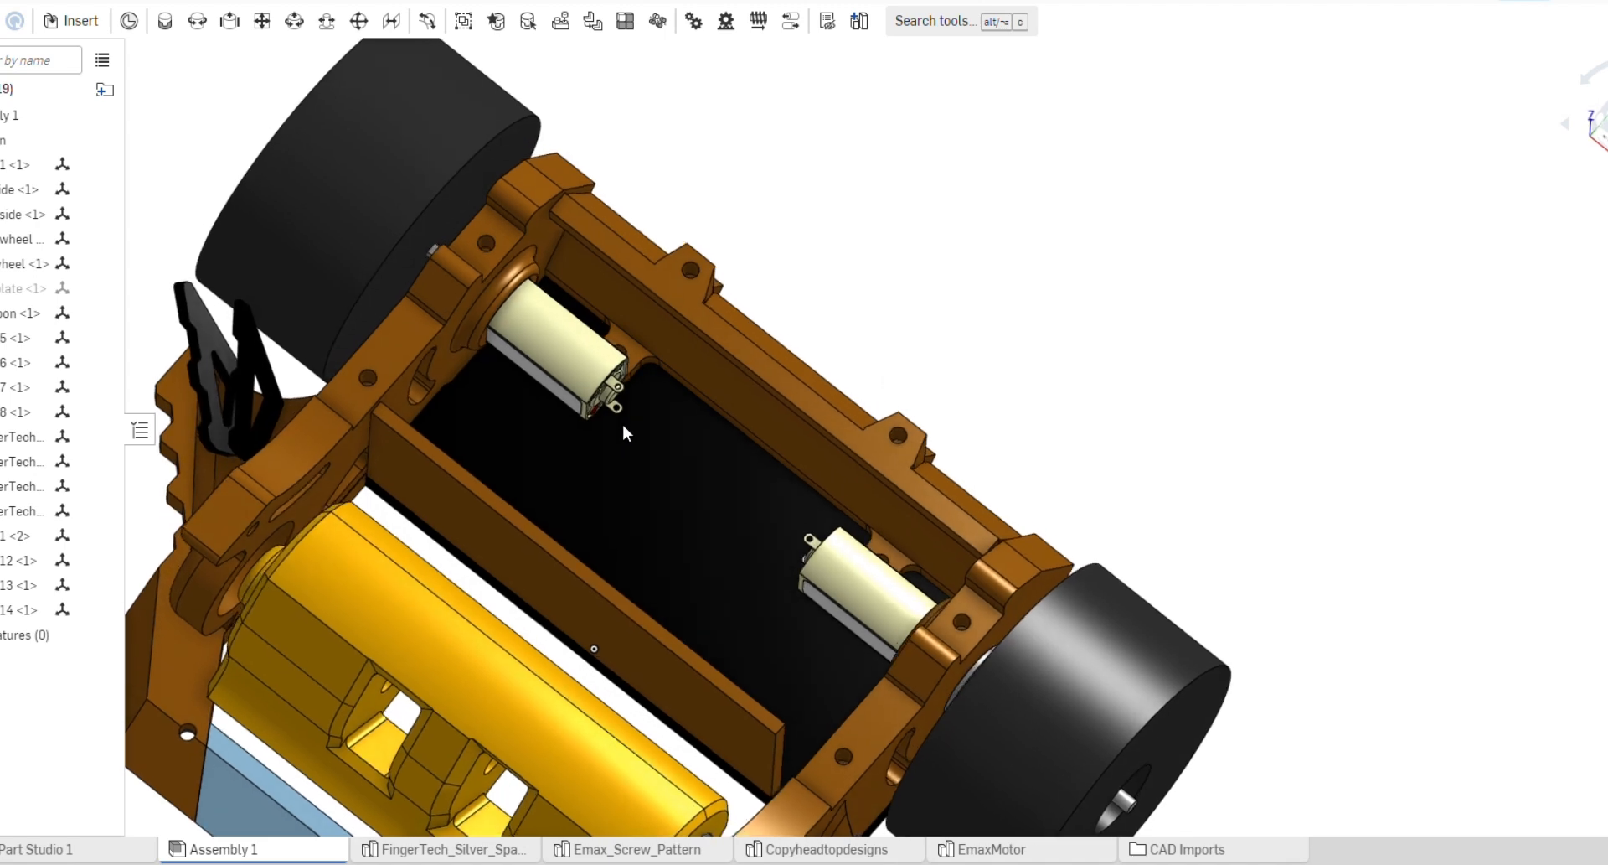
pyautogui.moveTo(625, 432); pyautogui.dragTo(734, 386)
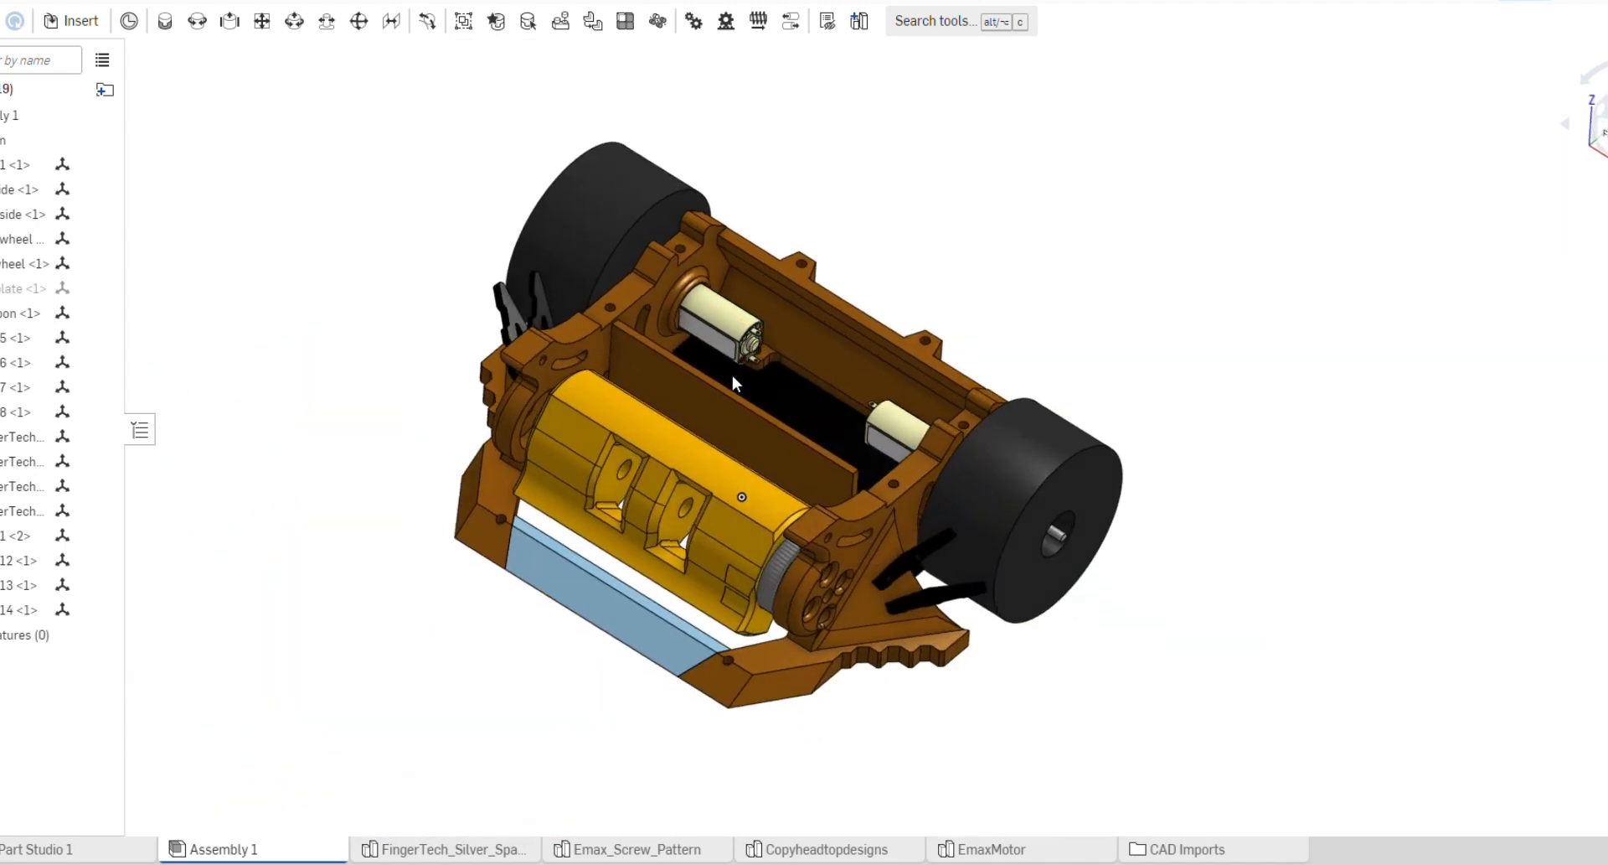